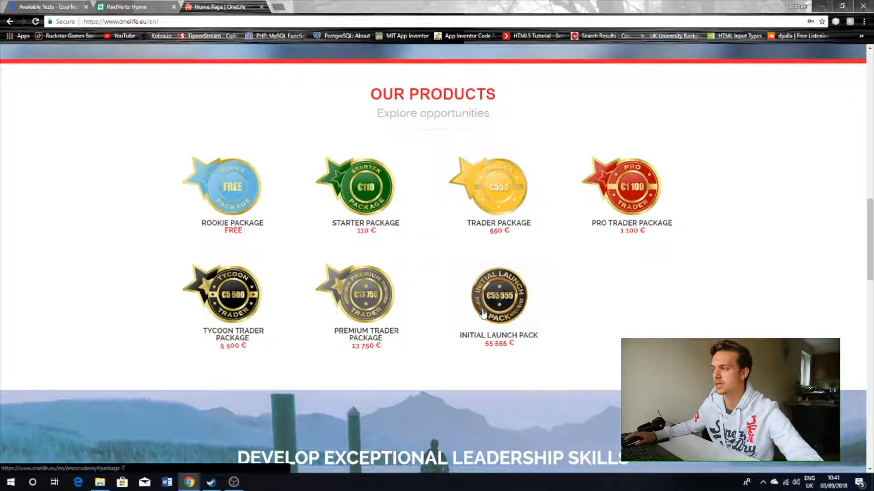
Look over the current page and switch to the Skyscanner browser tab.
scroll("down", 3)
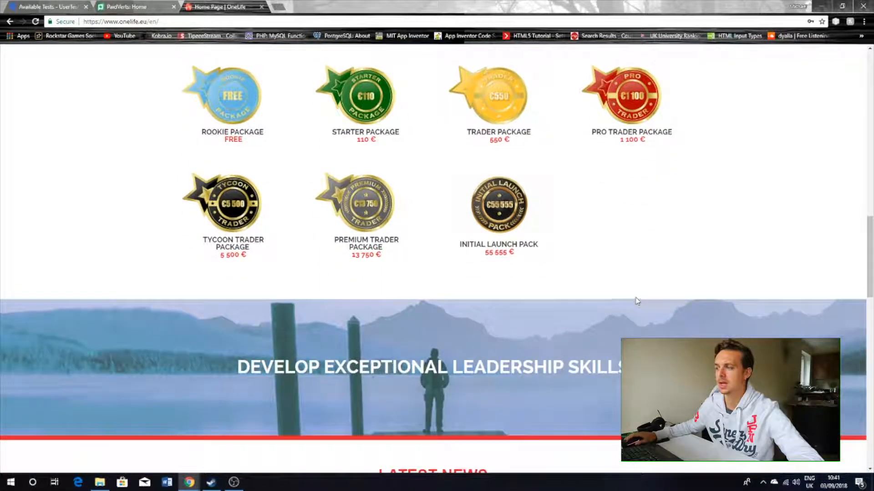
scroll("up", 3)
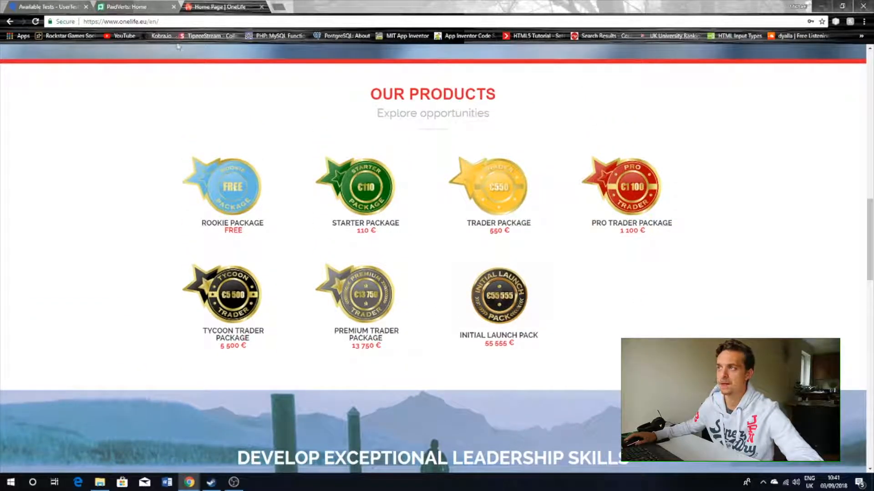
left_click(134, 7)
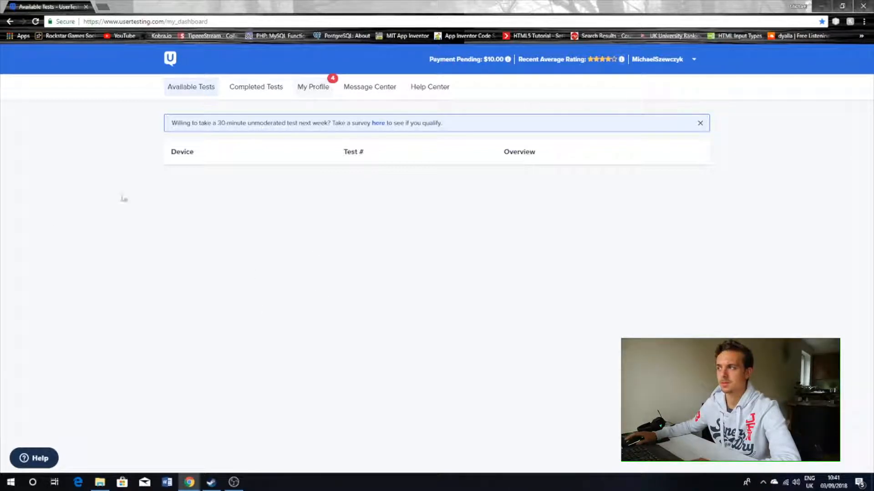
mouse_move(170, 210)
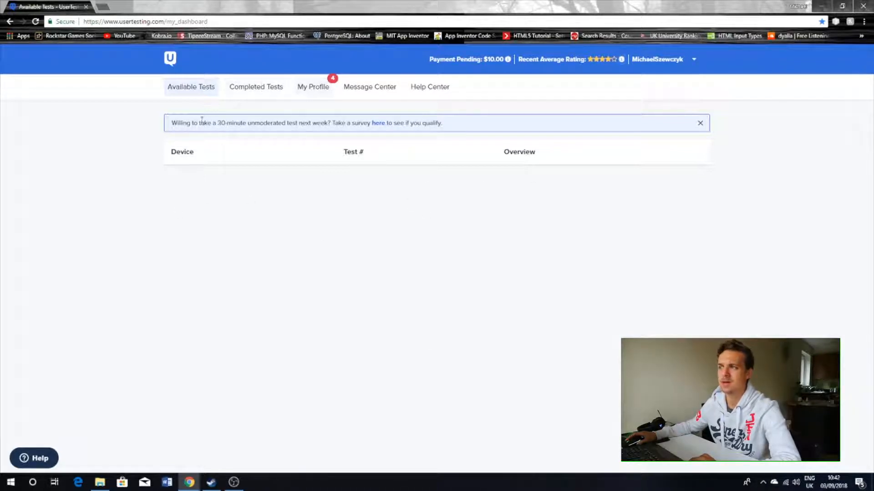
mouse_move(255, 87)
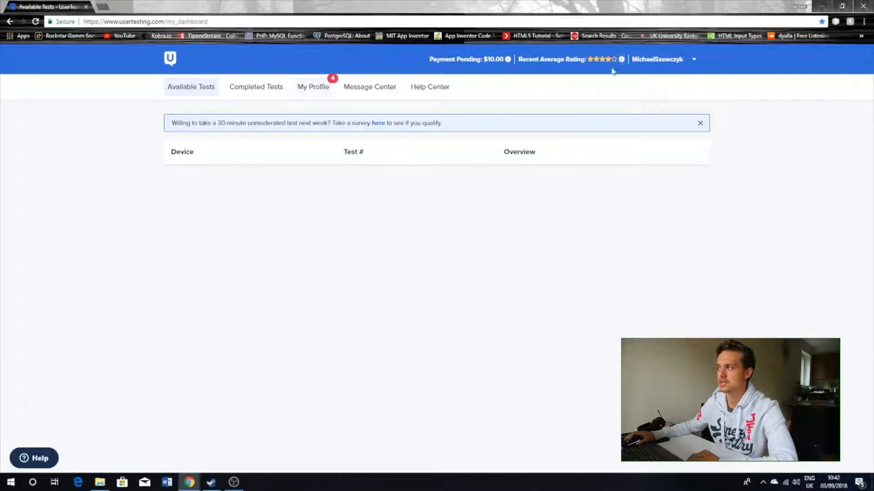
mouse_move(569, 120)
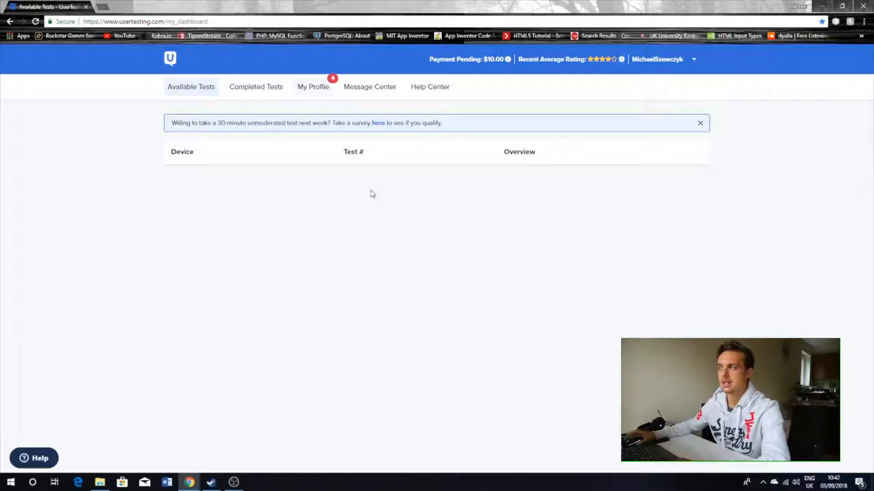
mouse_move(384, 271)
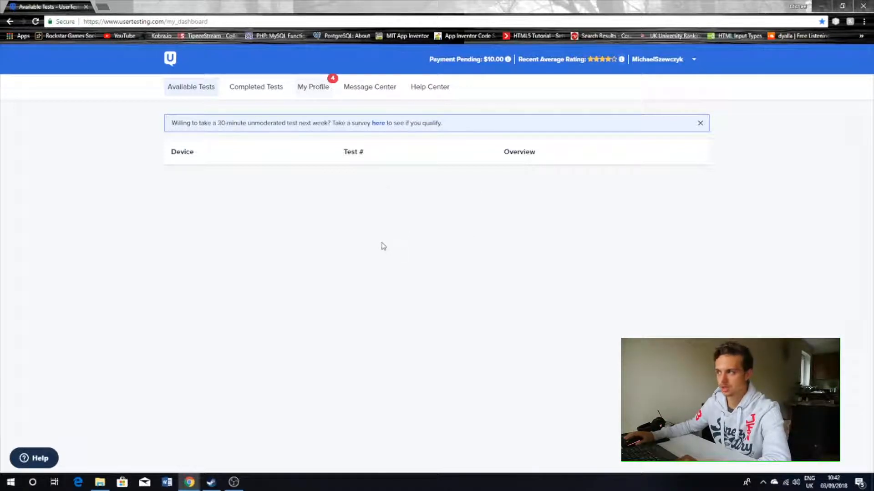
mouse_move(369, 183)
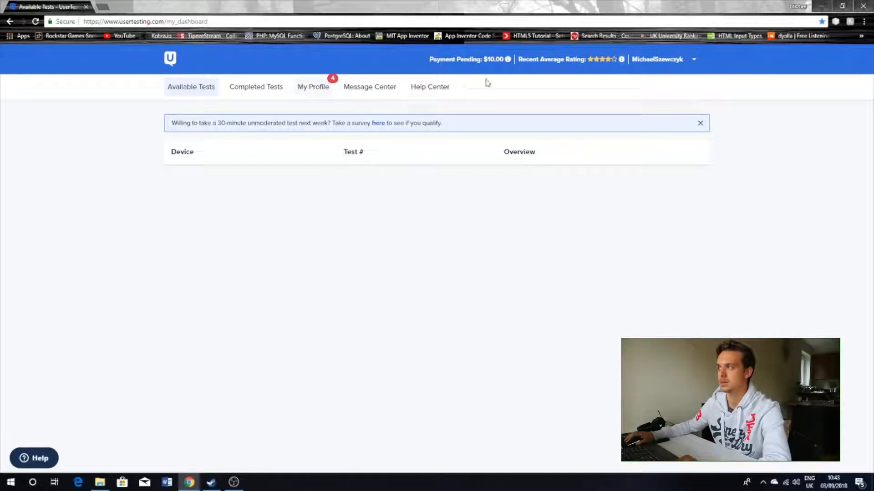
mouse_move(254, 86)
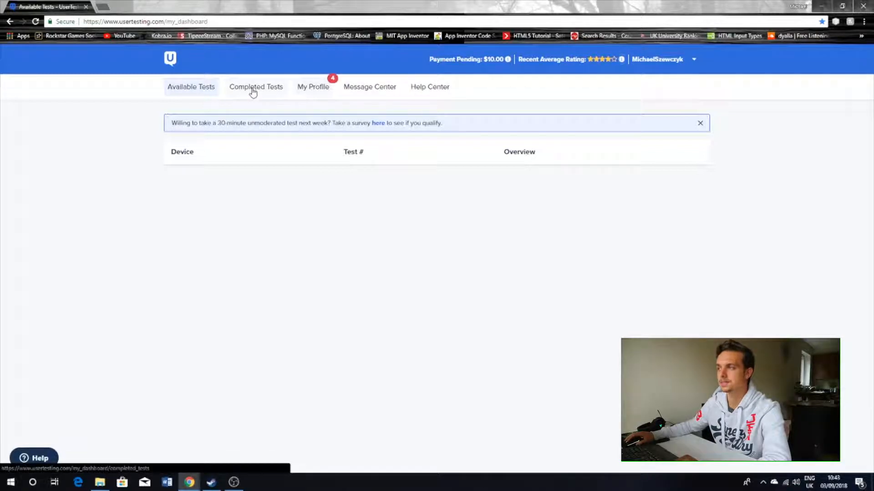
Show the Completed Tests list and scroll through past tests, payment statuses and reviewer feedback.
left_click(256, 86)
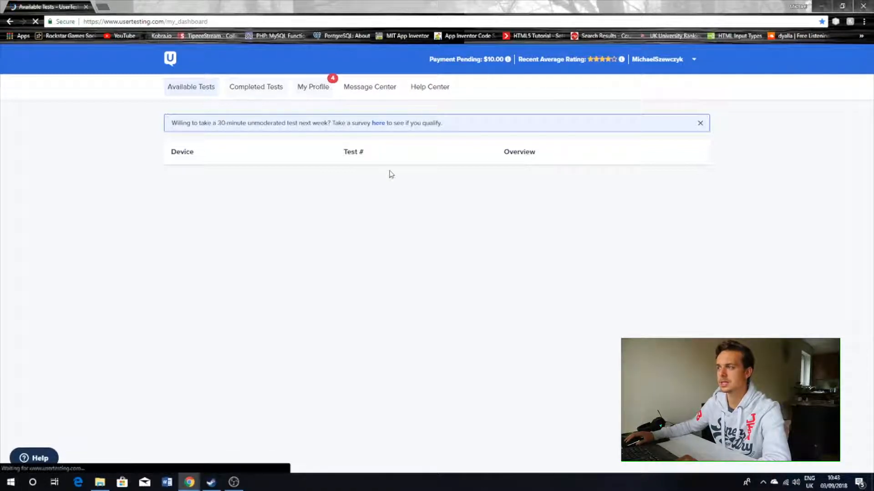
left_click(255, 86)
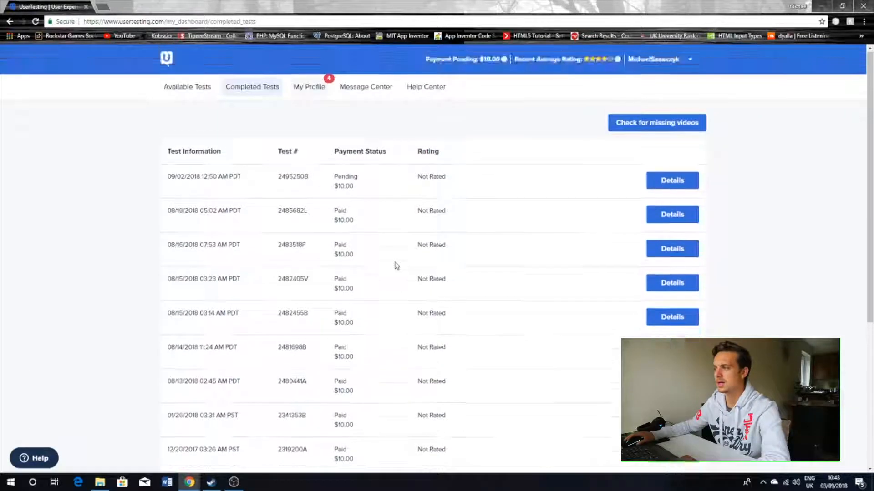
scroll("down", 3)
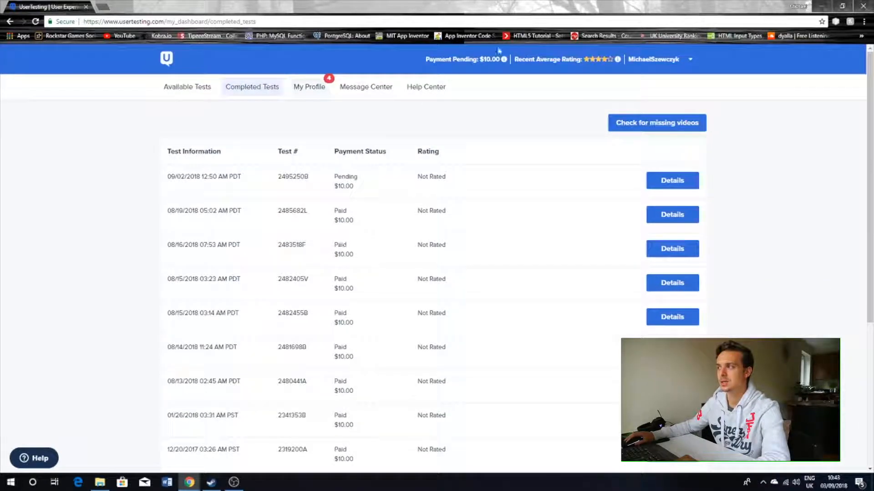
mouse_move(503, 59)
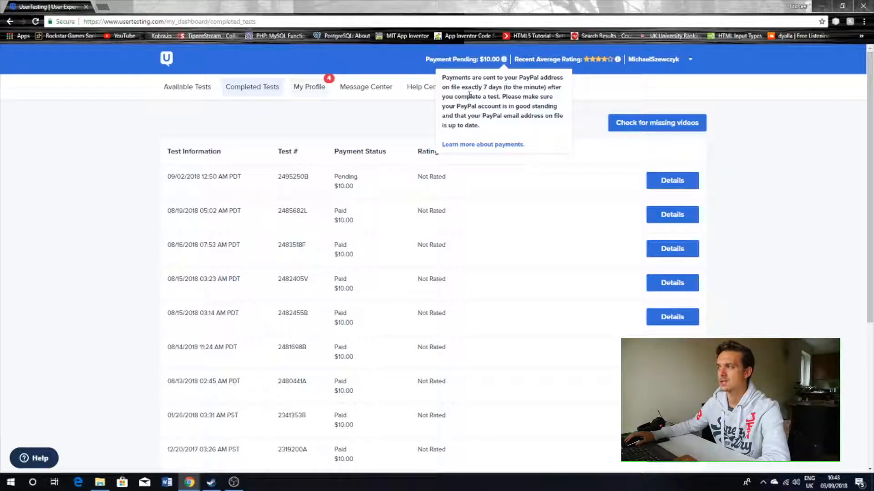
mouse_move(451, 126)
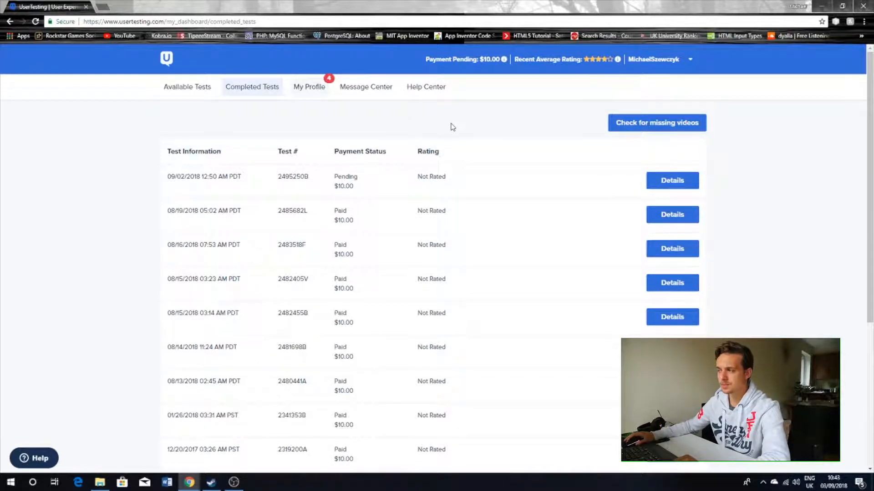
scroll("down", 3)
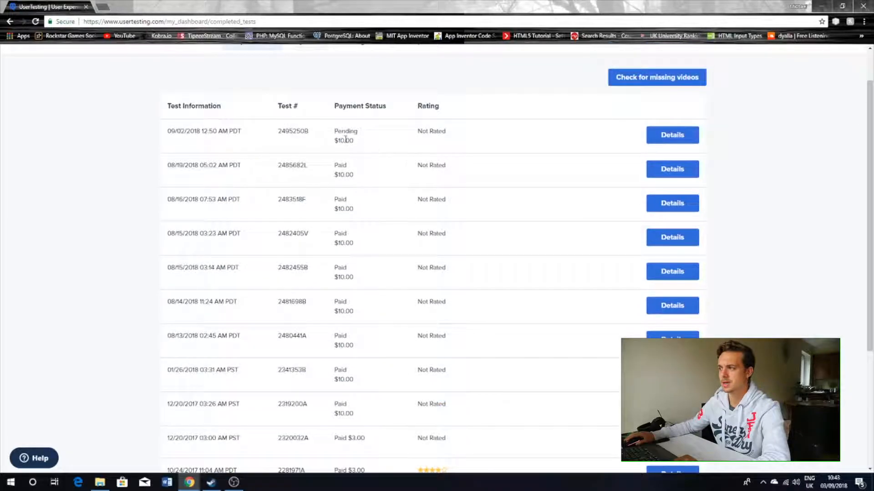
scroll("down", 3)
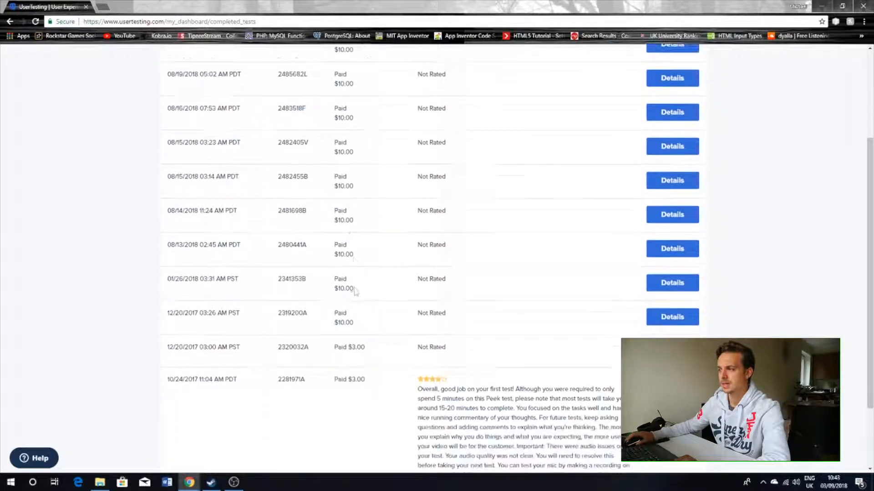
mouse_move(639, 252)
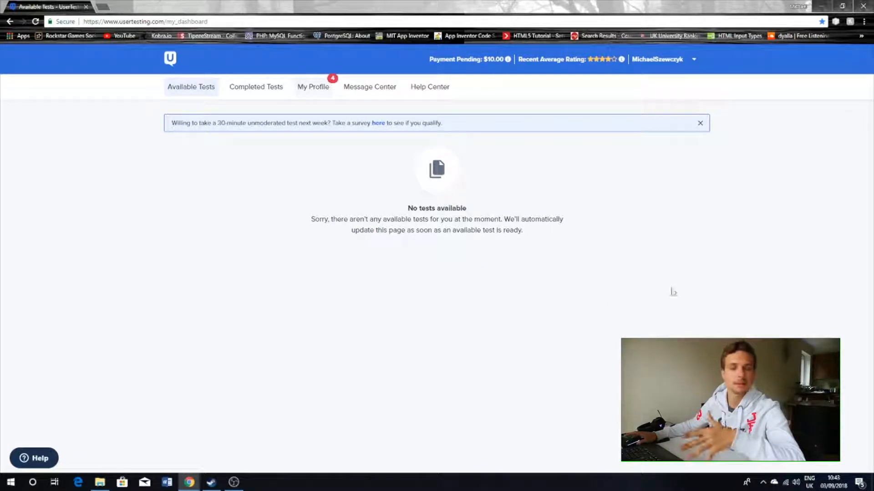
mouse_move(557, 265)
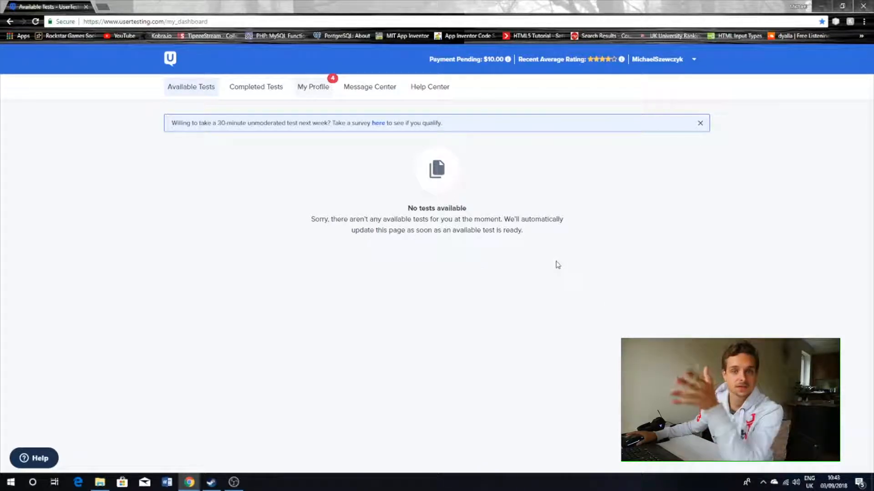
mouse_move(486, 245)
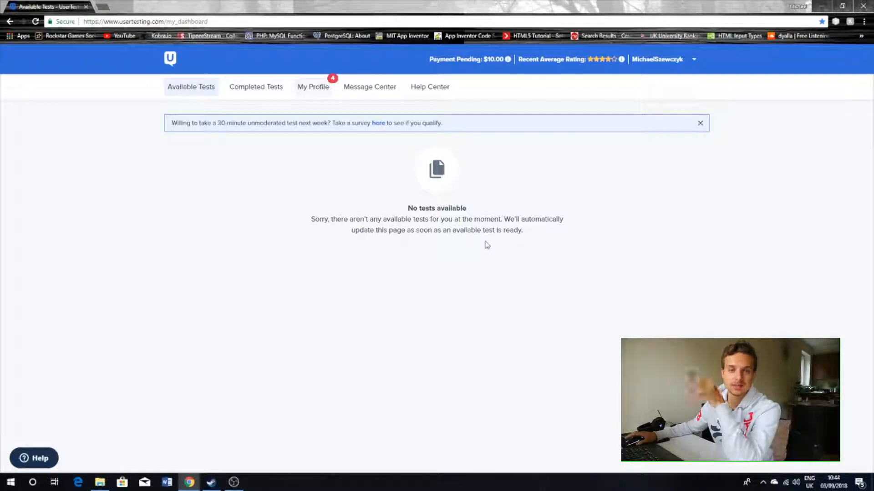
mouse_move(615, 217)
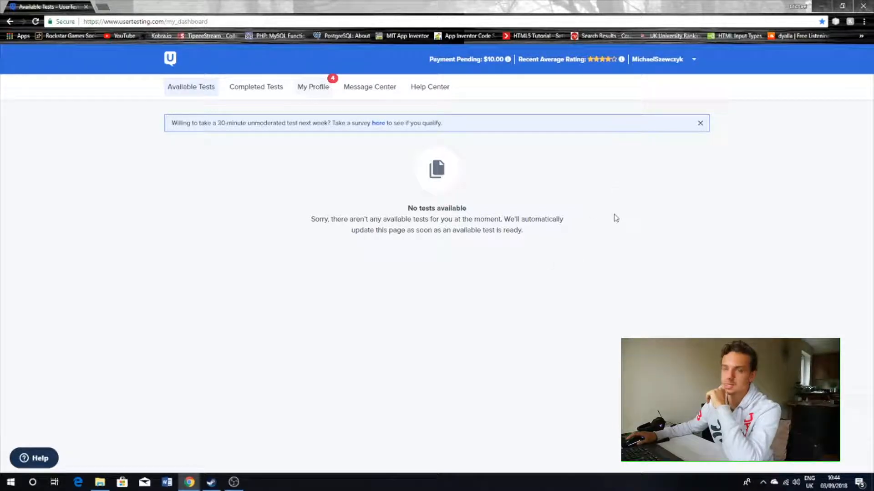
mouse_move(606, 174)
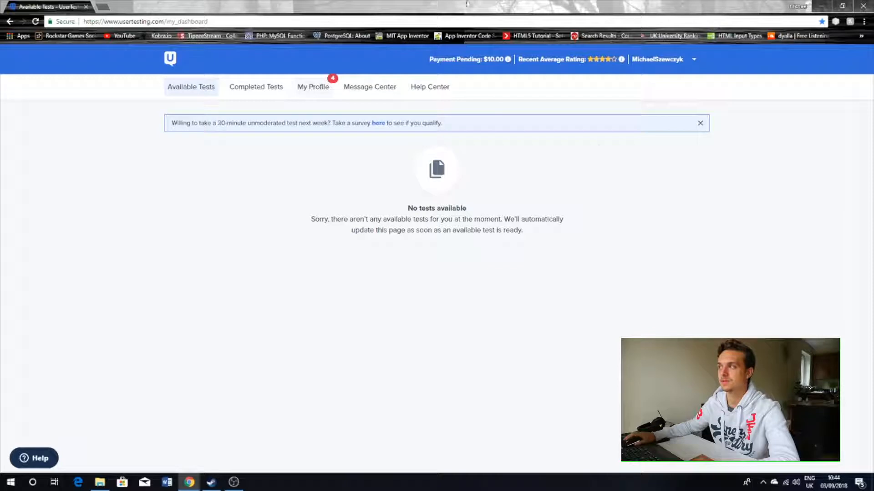
mouse_move(247, 110)
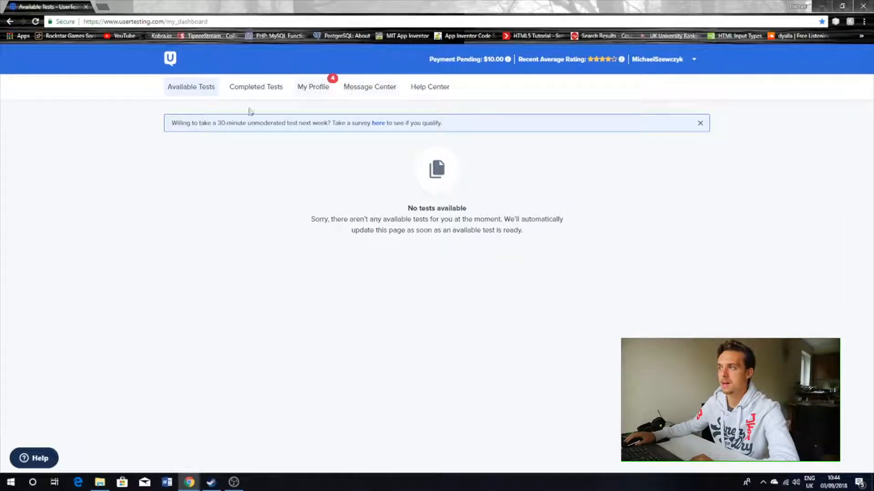
Review the completed tests with their $10.00 payments, then return to Available Tests.
left_click(255, 86)
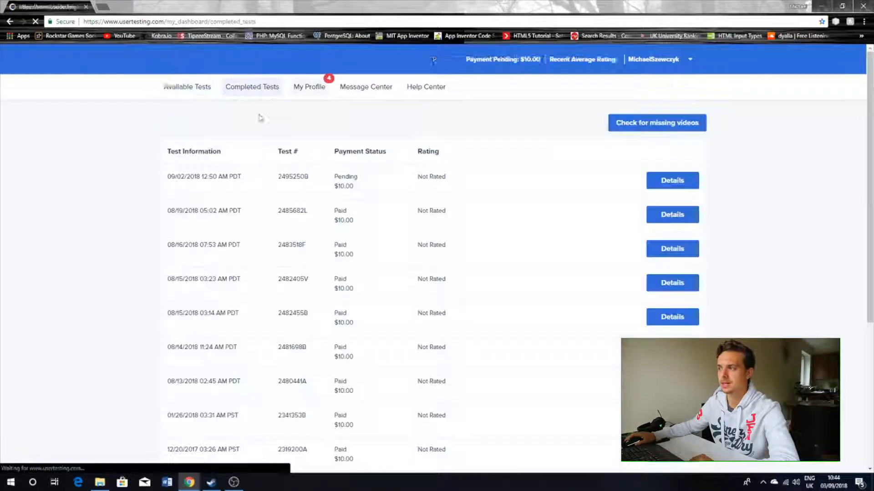
scroll("down", 3)
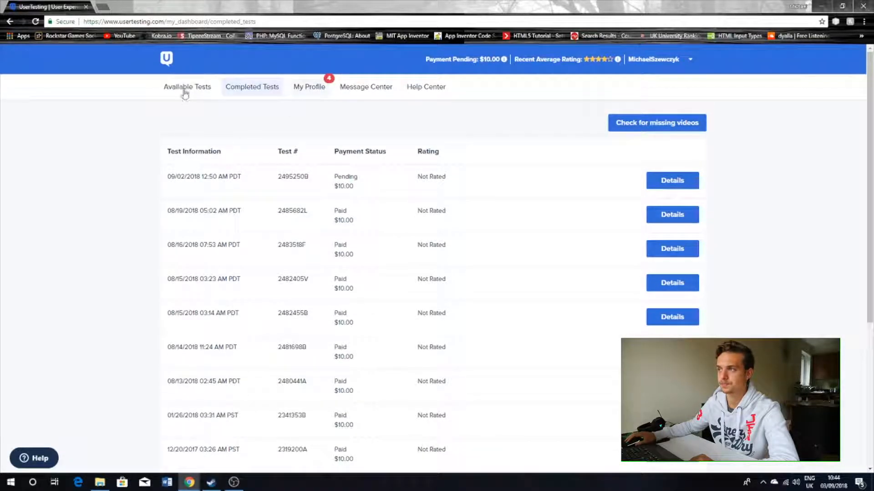
left_click(187, 86)
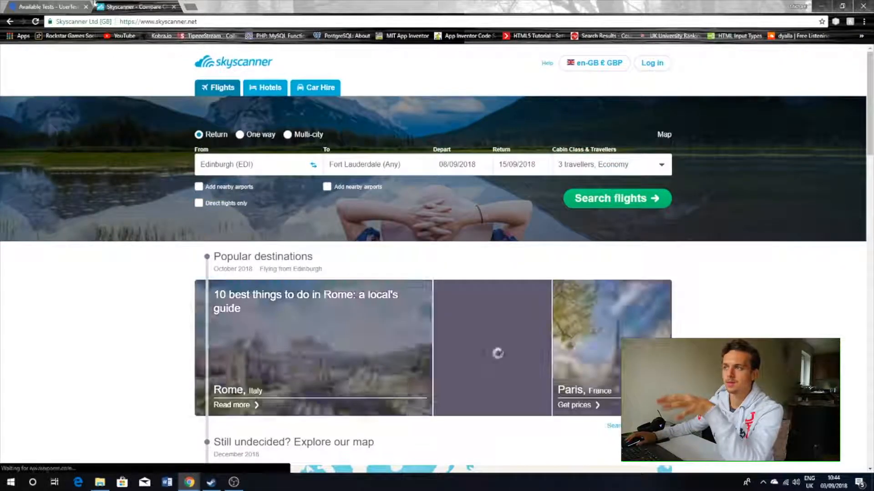
Alternate between the UserTesting dashboard and Skyscanner tabs, ending on the Edinburgh–Fort Lauderdale flight search.
left_click(48, 7)
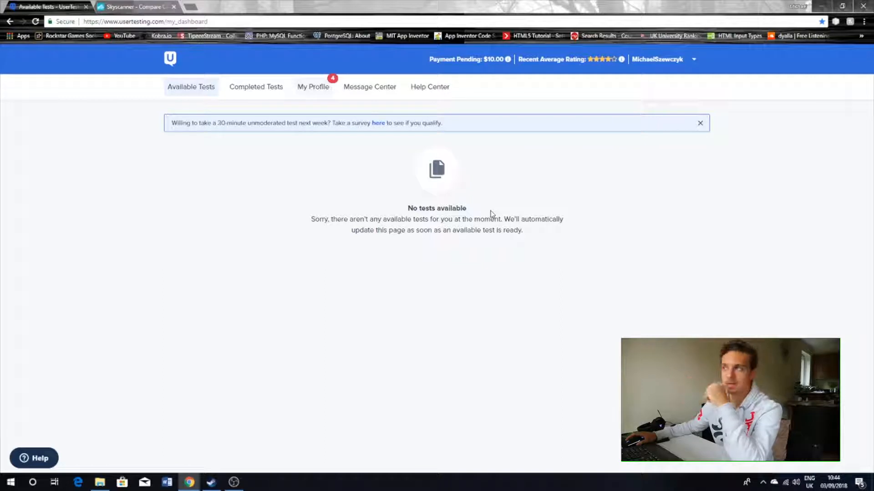
left_click(134, 7)
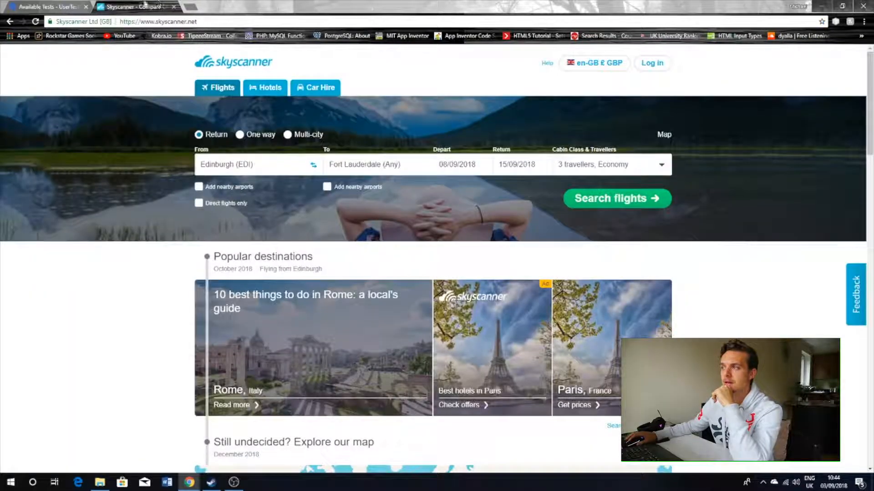
left_click(44, 6)
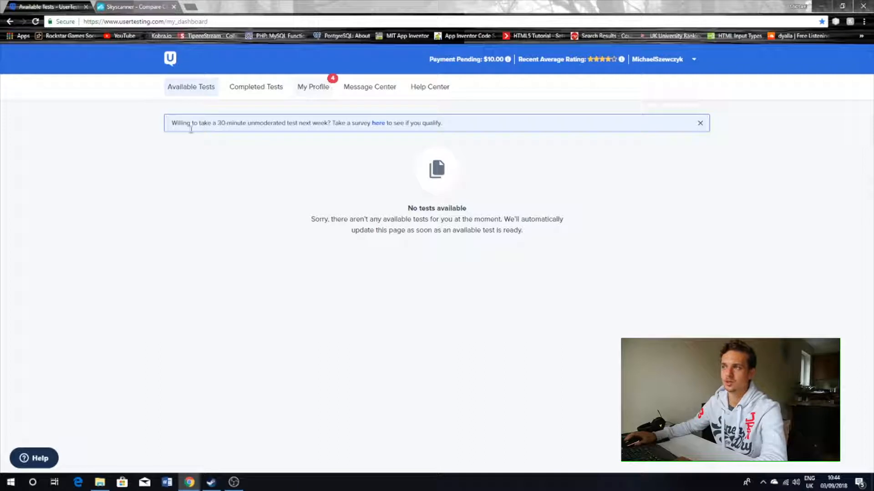
left_click(133, 6)
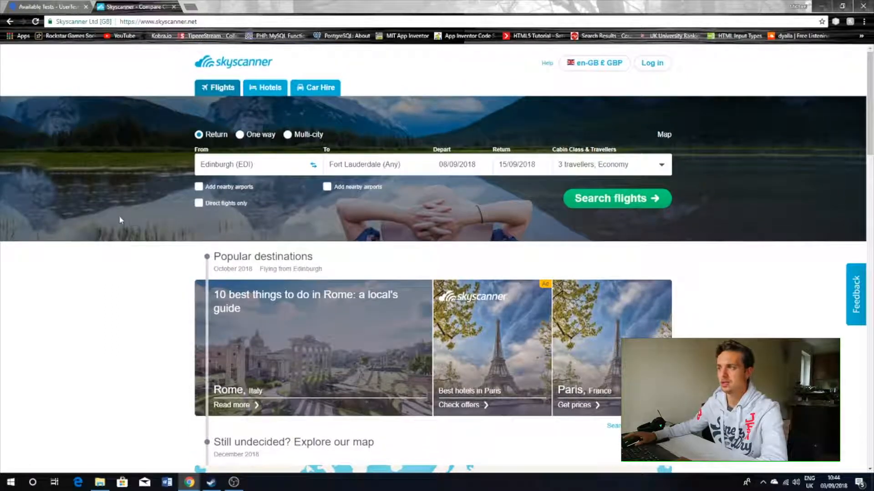
left_click(245, 164)
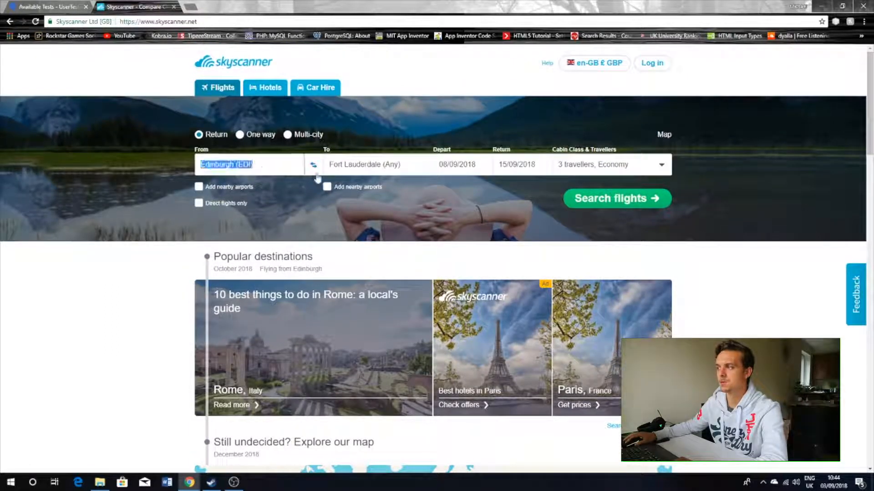
left_click(456, 165)
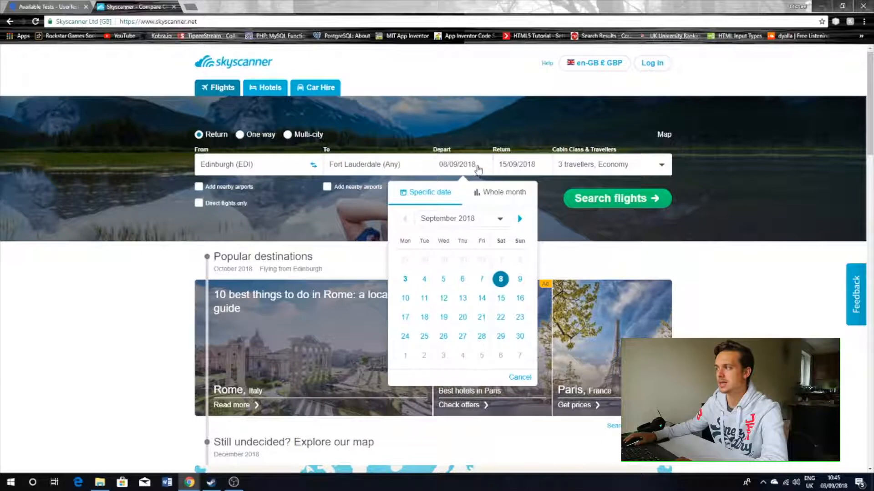
left_click(616, 199)
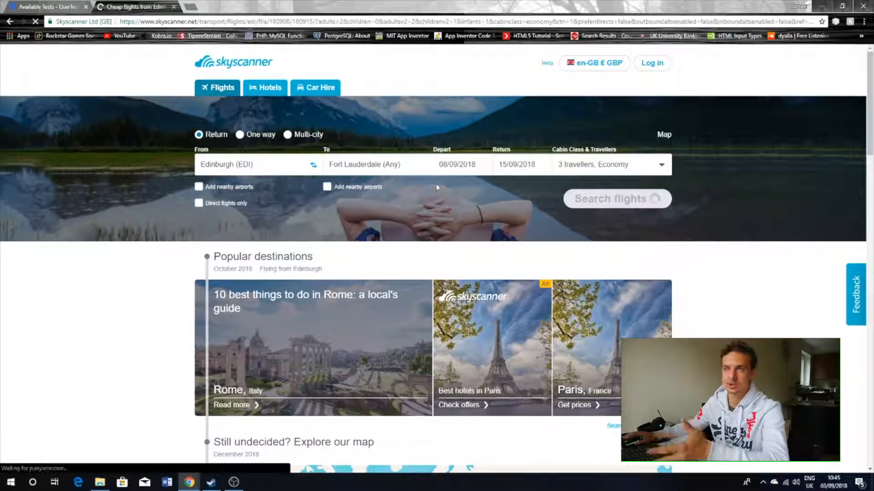
left_click(616, 198)
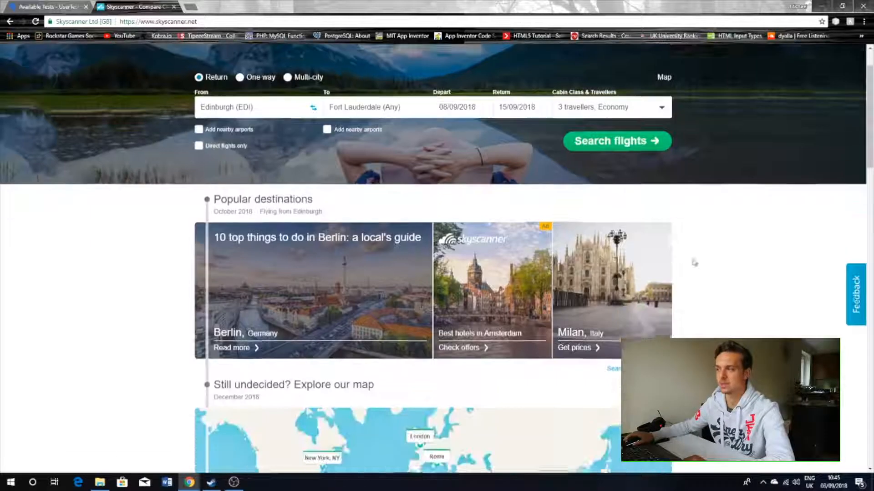
Scroll to Skyscanner's November deals, then return to the UserTesting dashboard with no available tests.
scroll("down", 3)
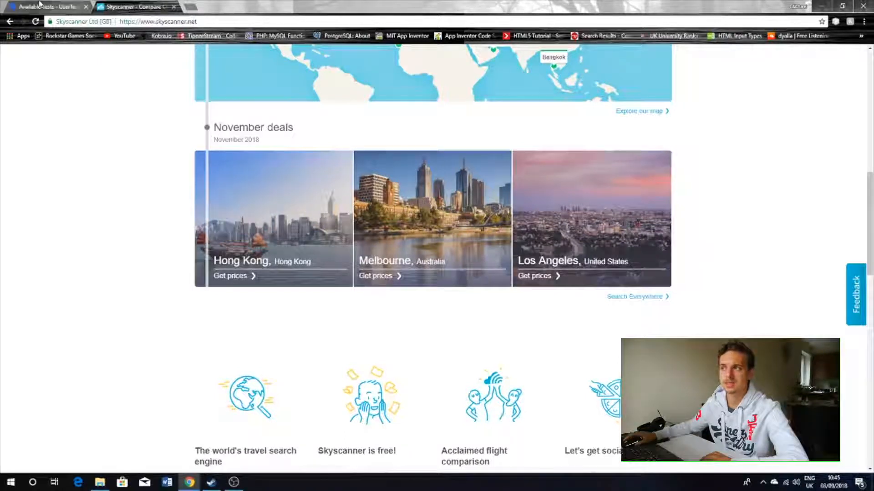
left_click(45, 7)
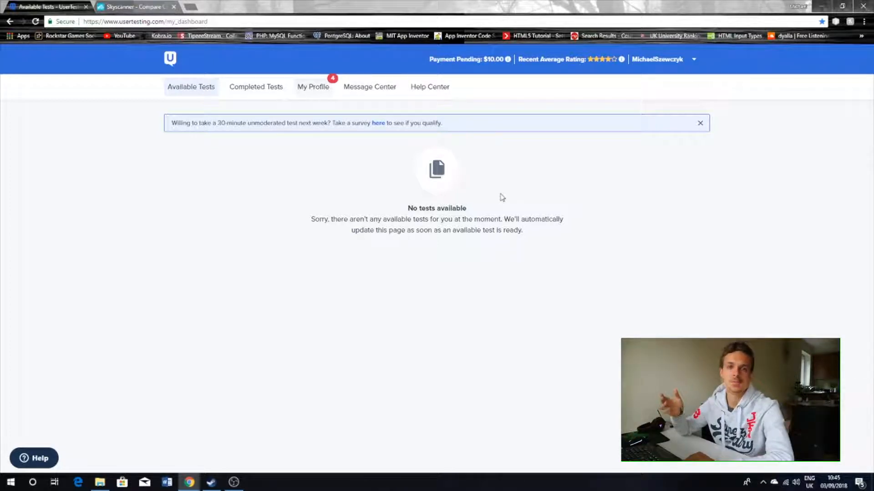
mouse_move(492, 206)
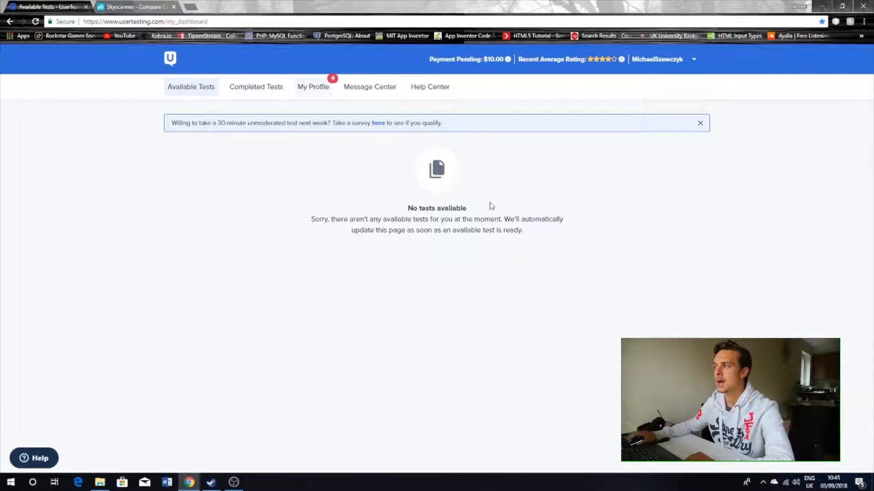